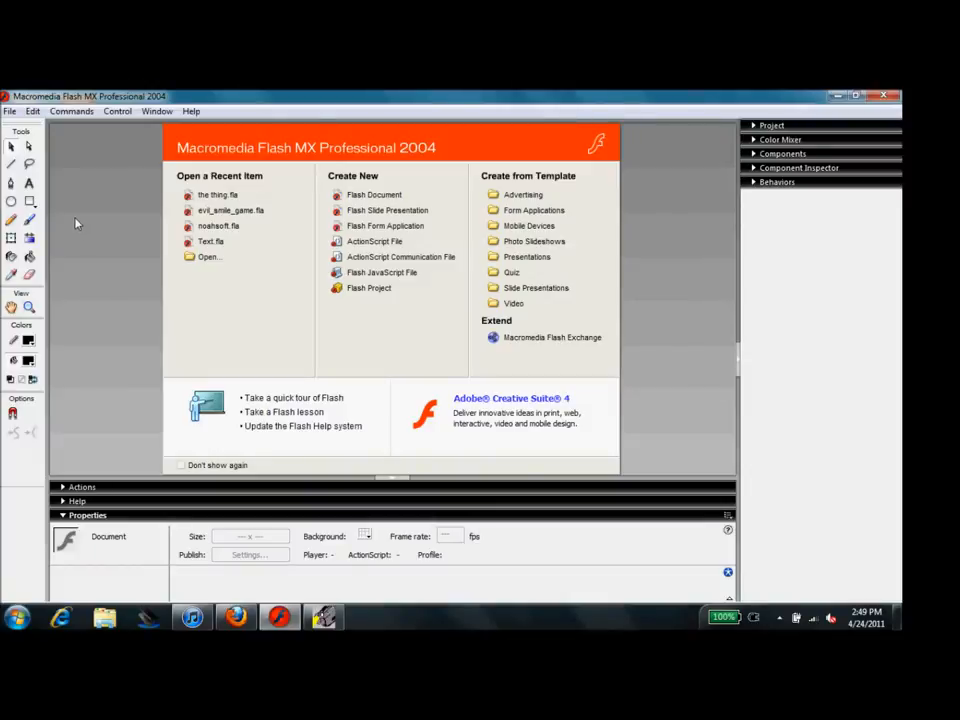
Create a new Flash Document from File > New on the start page
{"action": "left_click", "coordinate": [33, 111]}
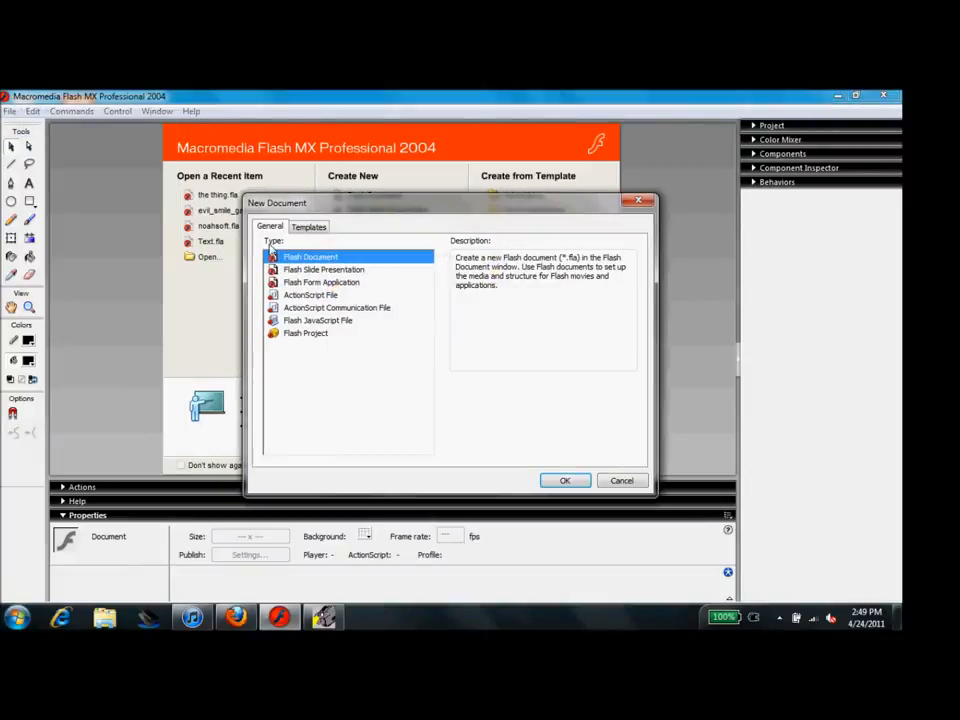
{"action": "mouse_move", "coordinate": [564, 480]}
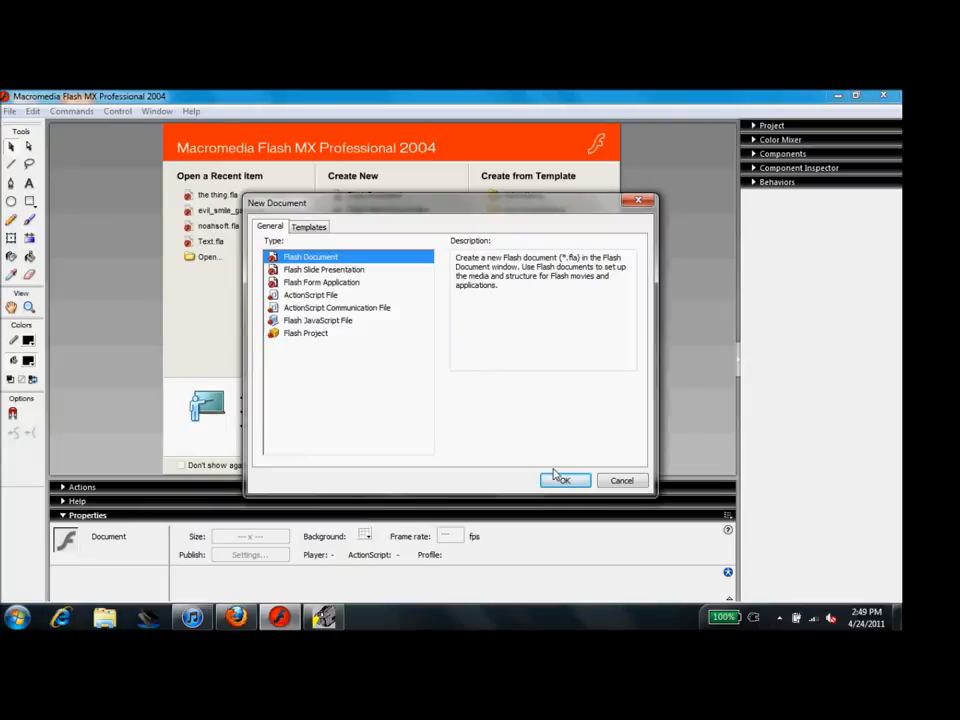
{"action": "left_click", "coordinate": [564, 480]}
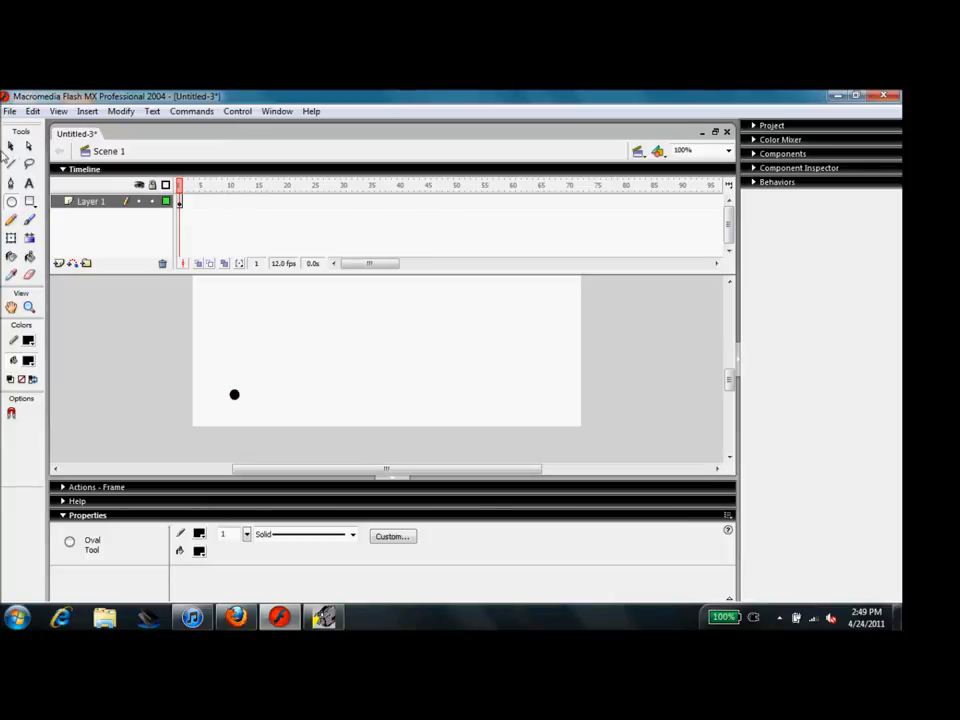
{"action": "mouse_move", "coordinate": [12, 167]}
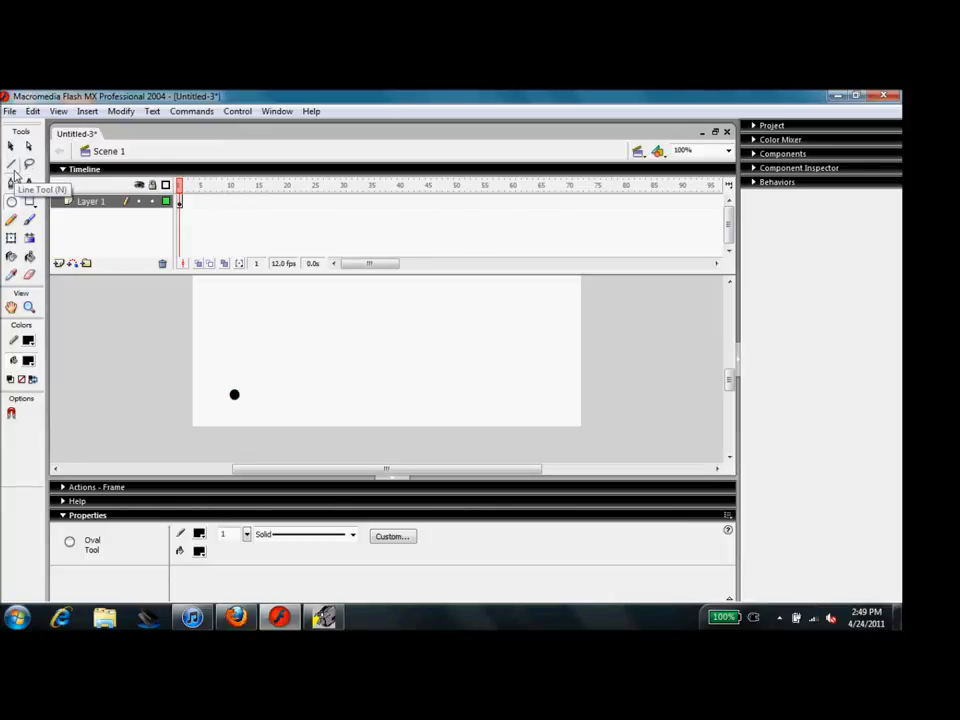
{"action": "mouse_move", "coordinate": [13, 202]}
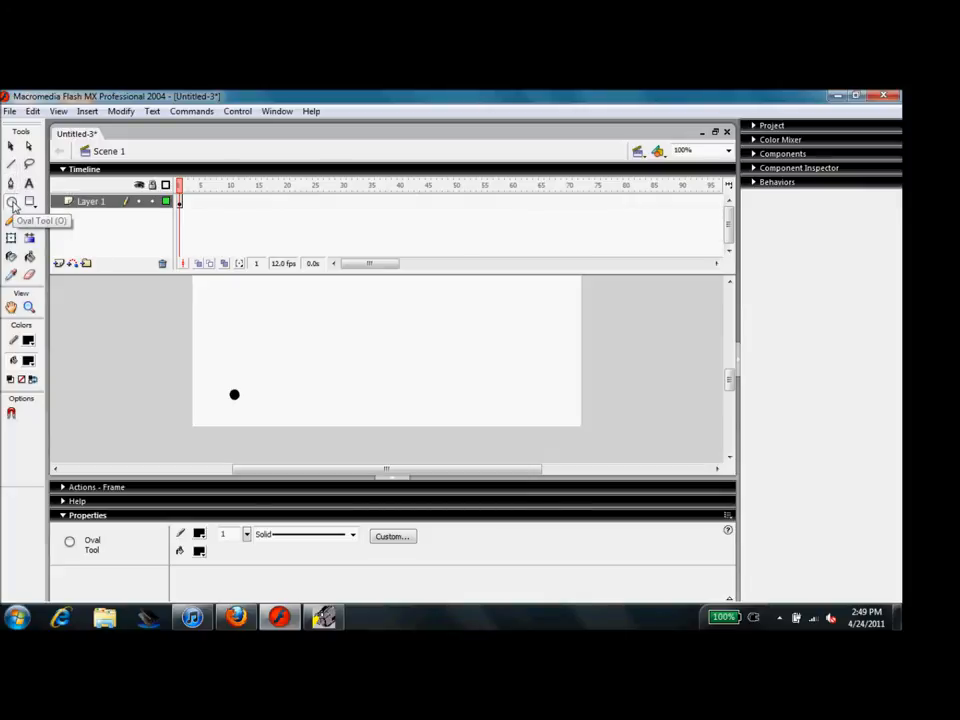
{"action": "mouse_move", "coordinate": [38, 322]}
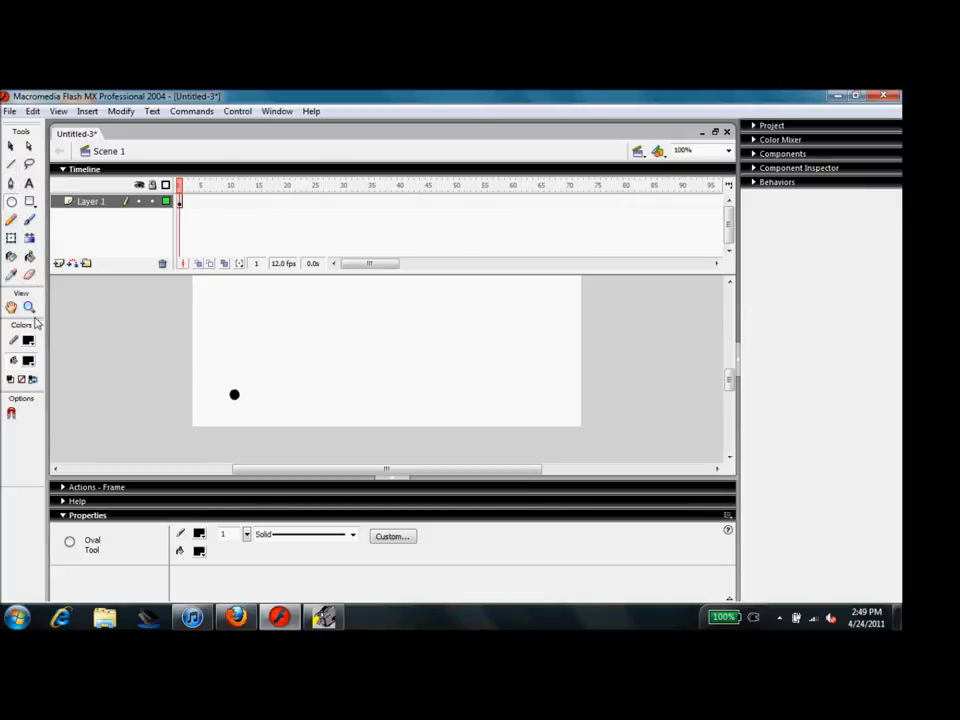
Draw stacked black circles near the stage's bottom-left using the Oval, Paint Bucket and Selection tools
{"action": "left_click", "coordinate": [28, 341]}
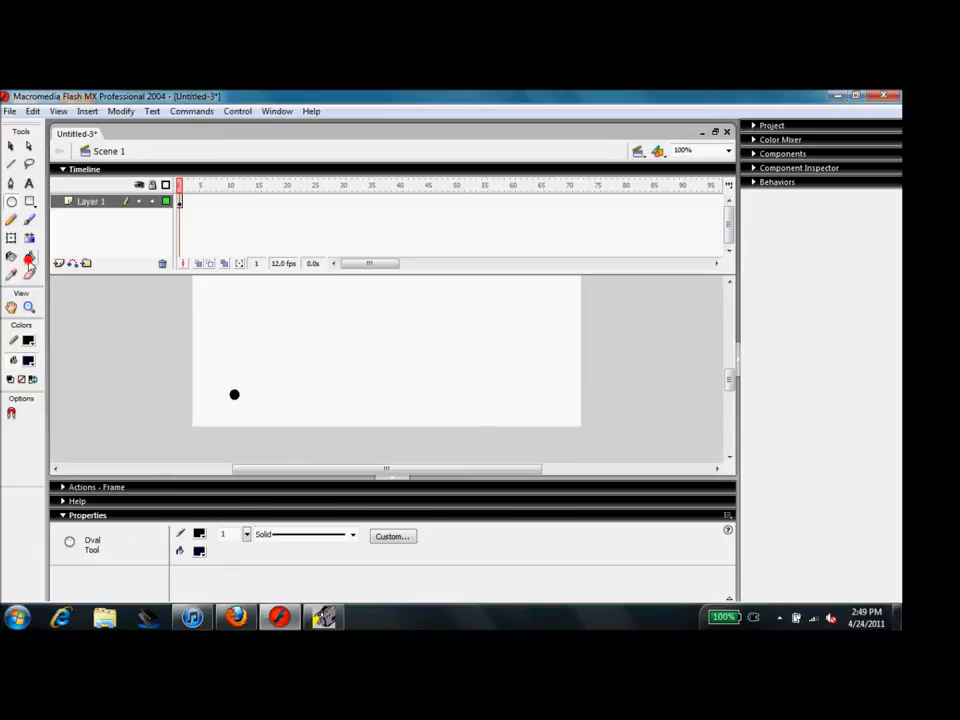
{"action": "left_click", "coordinate": [30, 258]}
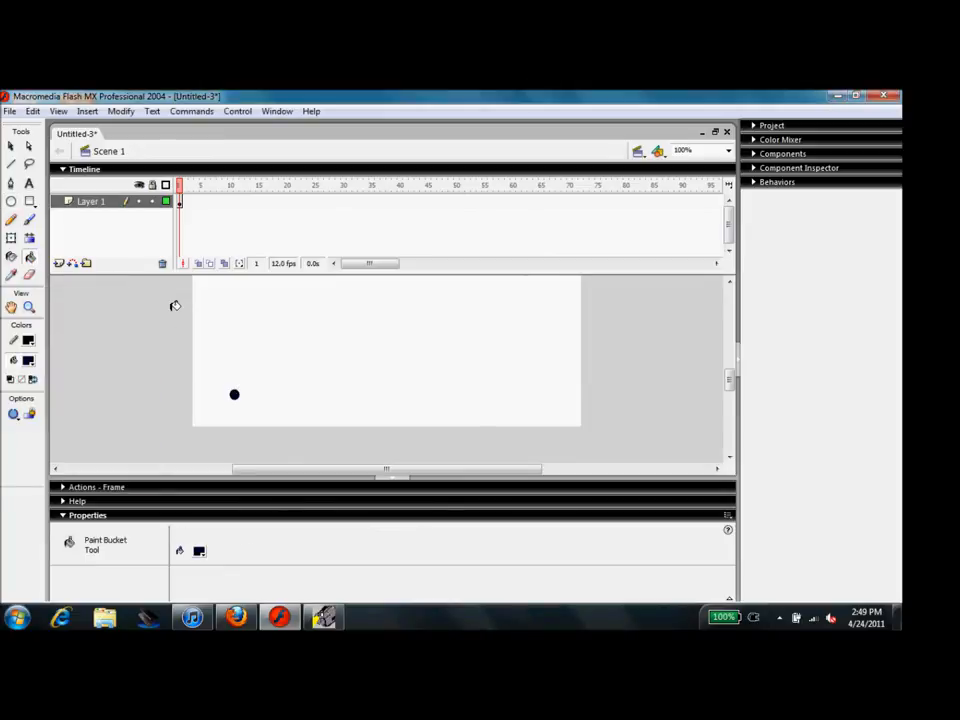
{"action": "left_click", "coordinate": [11, 155]}
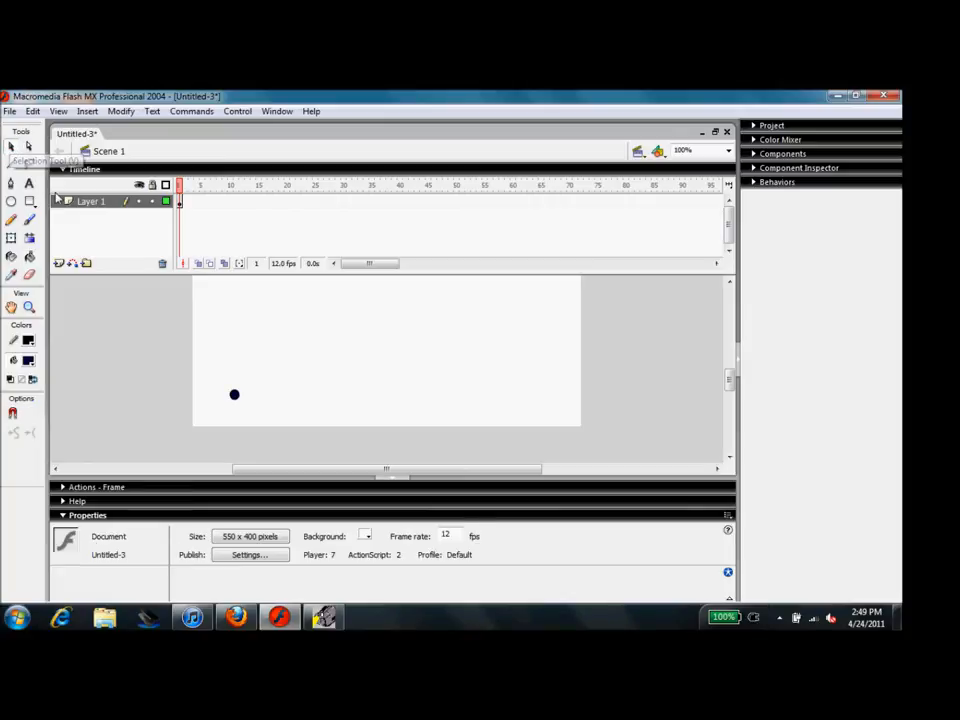
{"action": "mouse_move", "coordinate": [13, 202]}
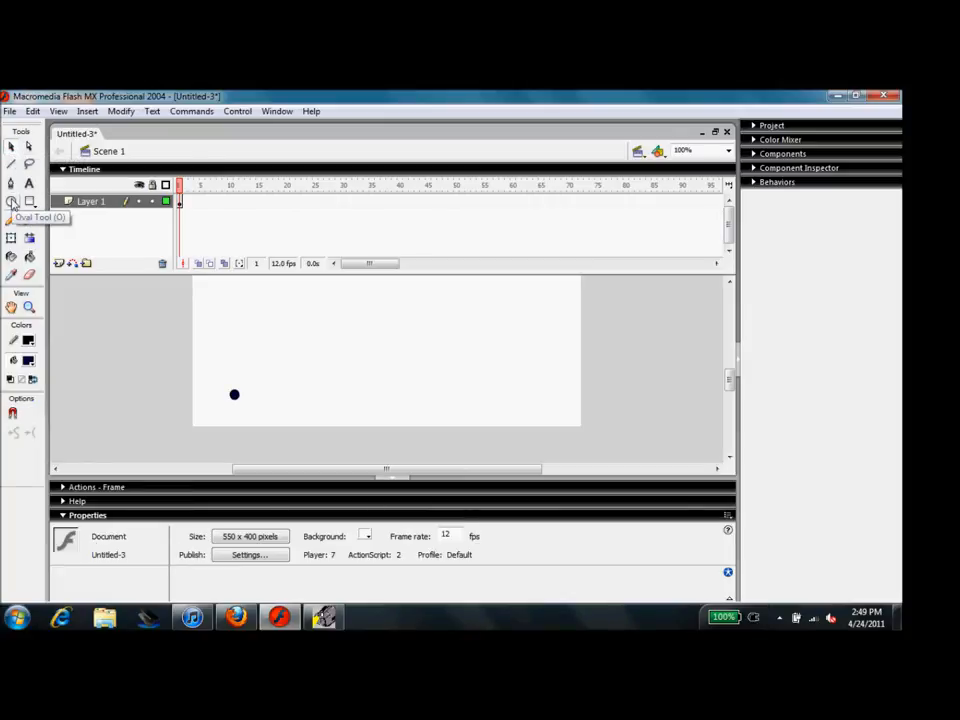
{"action": "left_click", "coordinate": [12, 201]}
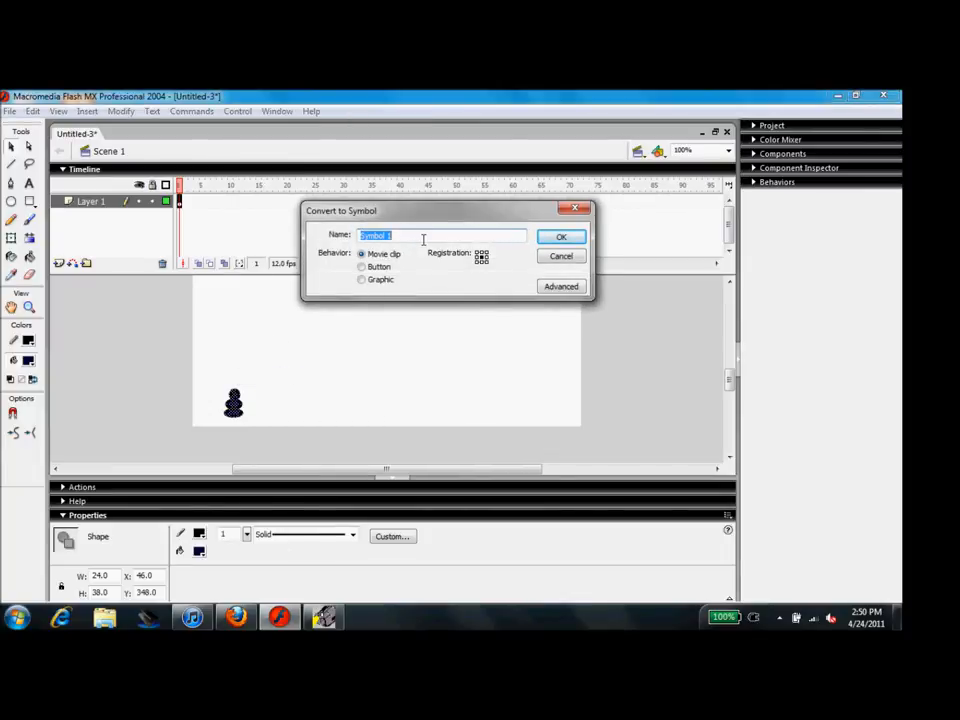
Convert the stacked circles to a movie clip symbol 'thing' and name its instance 'thing'
{"action": "type", "text": "thing"}
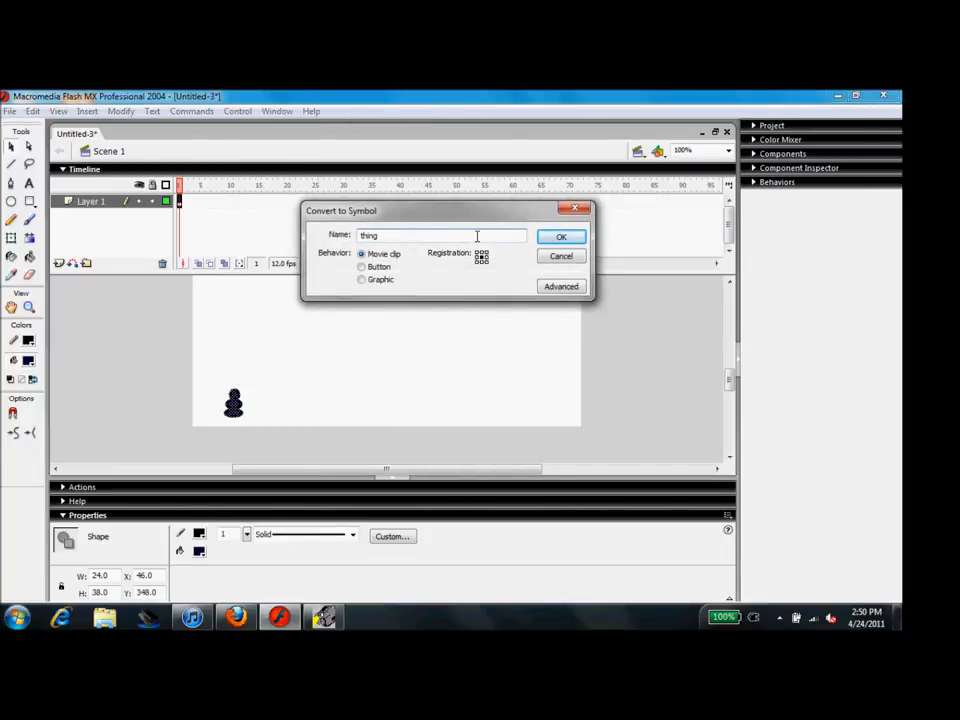
{"action": "left_click", "coordinate": [561, 237]}
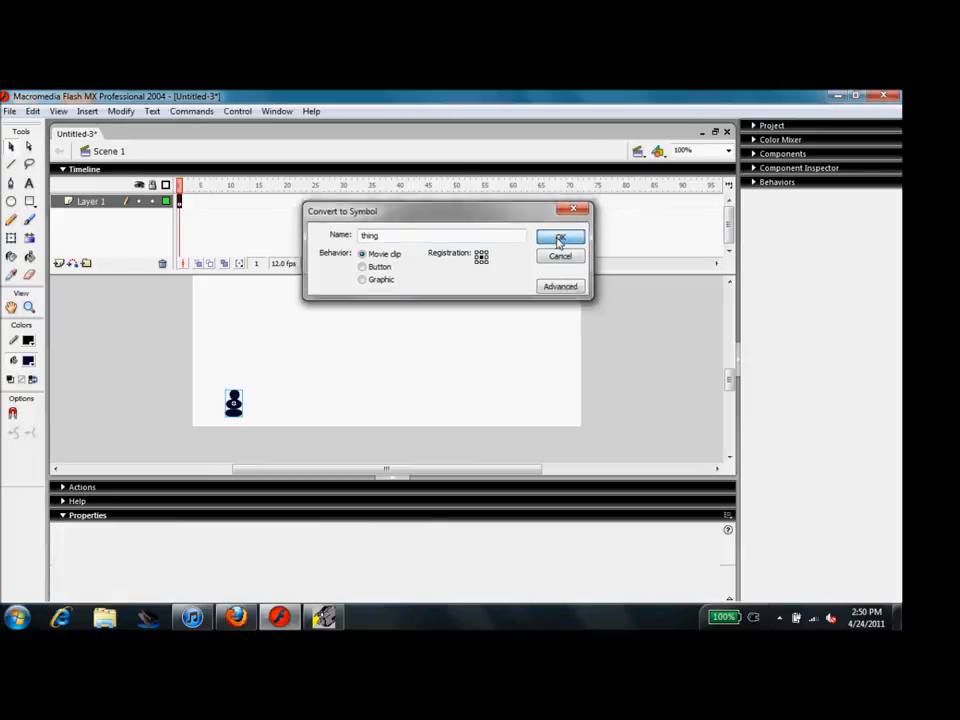
{"action": "left_click", "coordinate": [560, 240]}
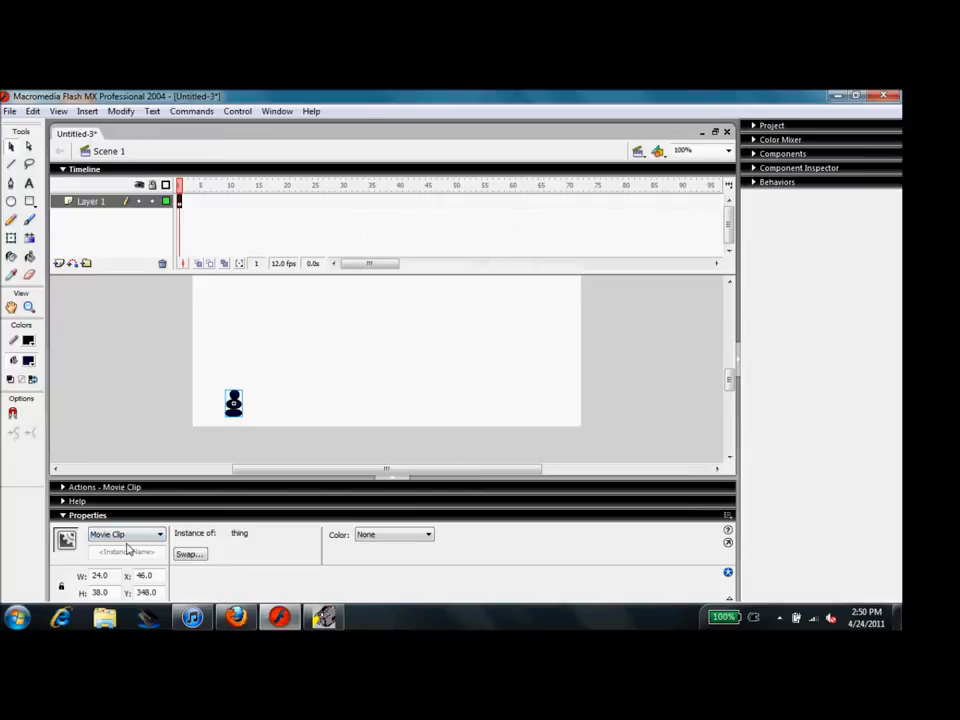
{"action": "type", "text": "thing"}
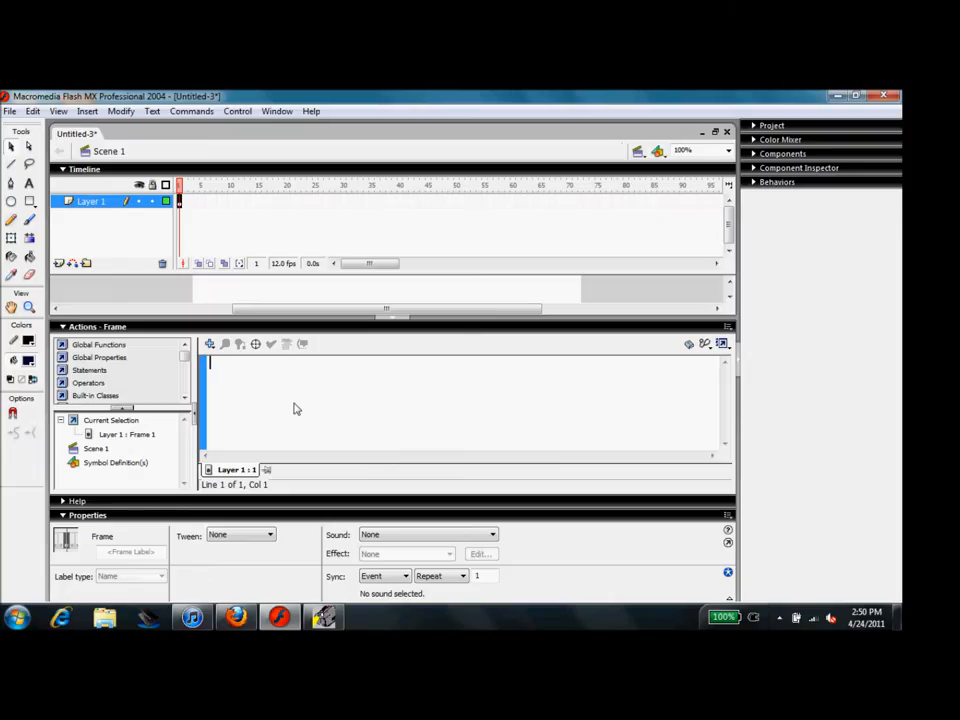
Start the frame script with an onEnterFrame = function() handler
{"action": "type", "text": "thing"}
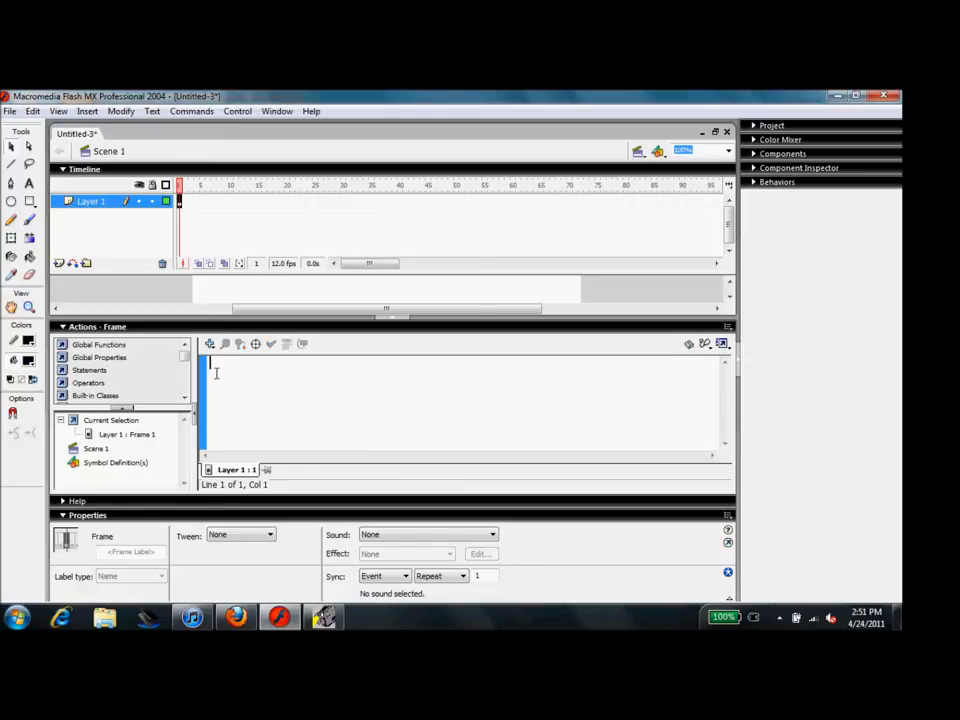
{"action": "left_click", "coordinate": [210, 344]}
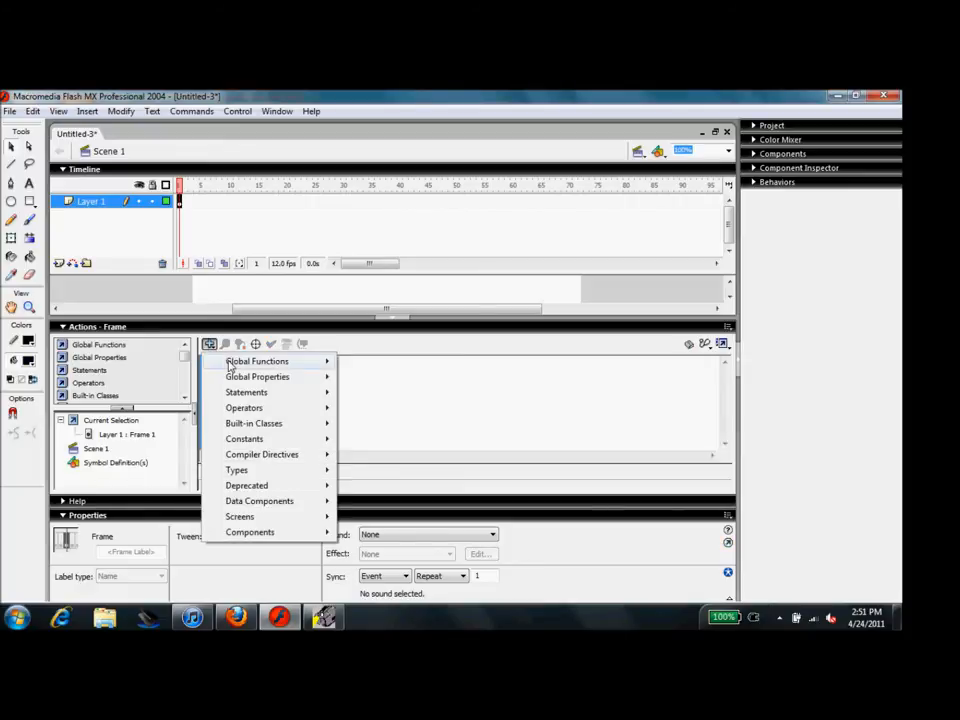
{"action": "mouse_move", "coordinate": [392, 391]}
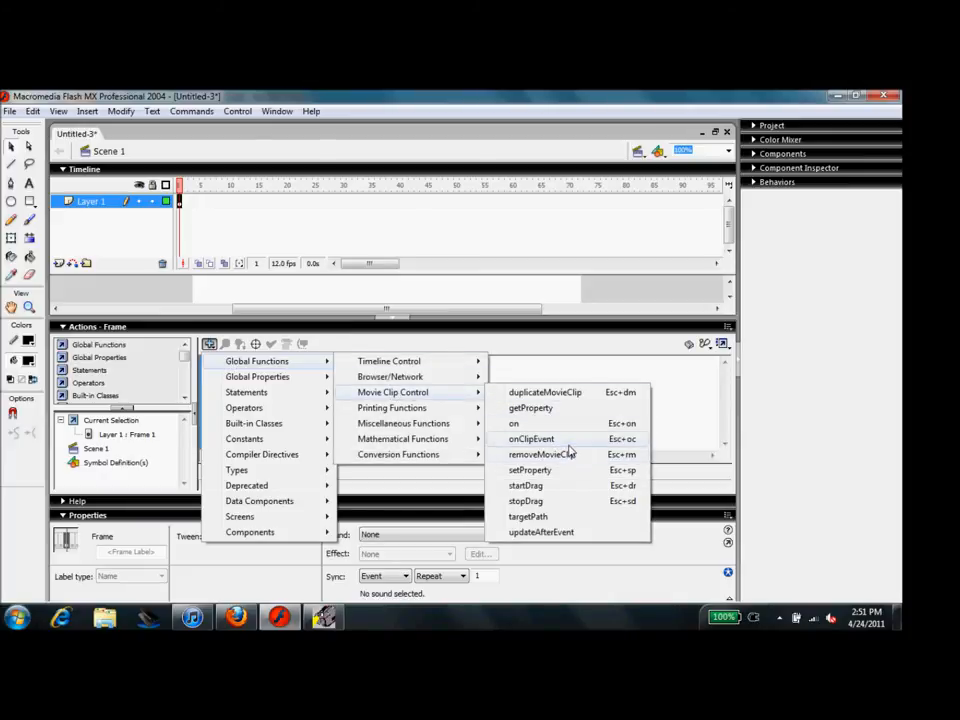
{"action": "left_click", "coordinate": [531, 439]}
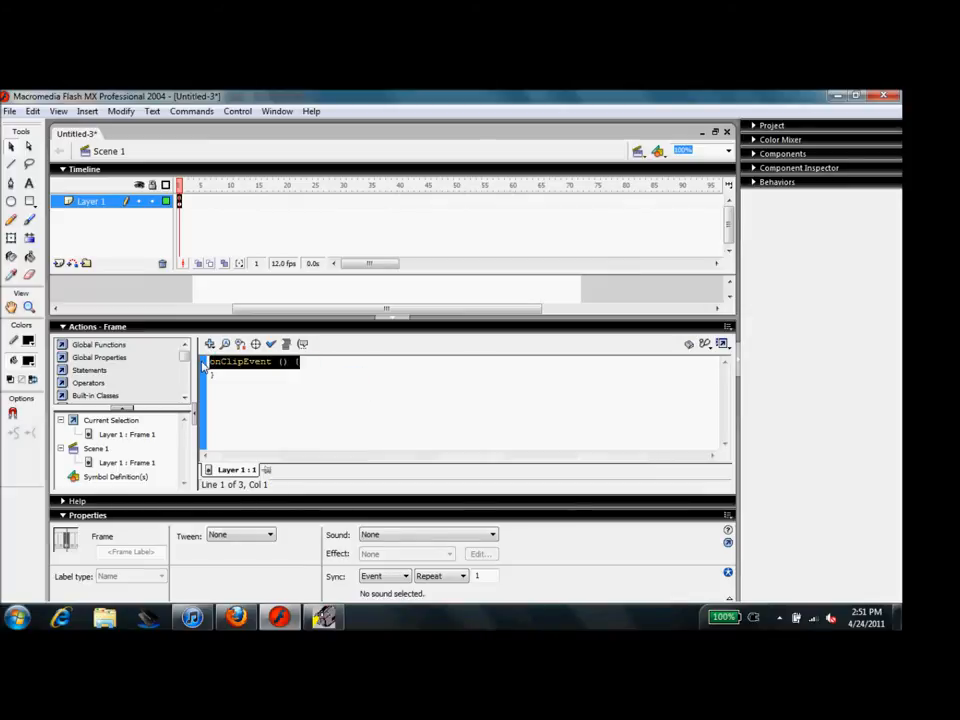
{"action": "type", "text": "onEnter"}
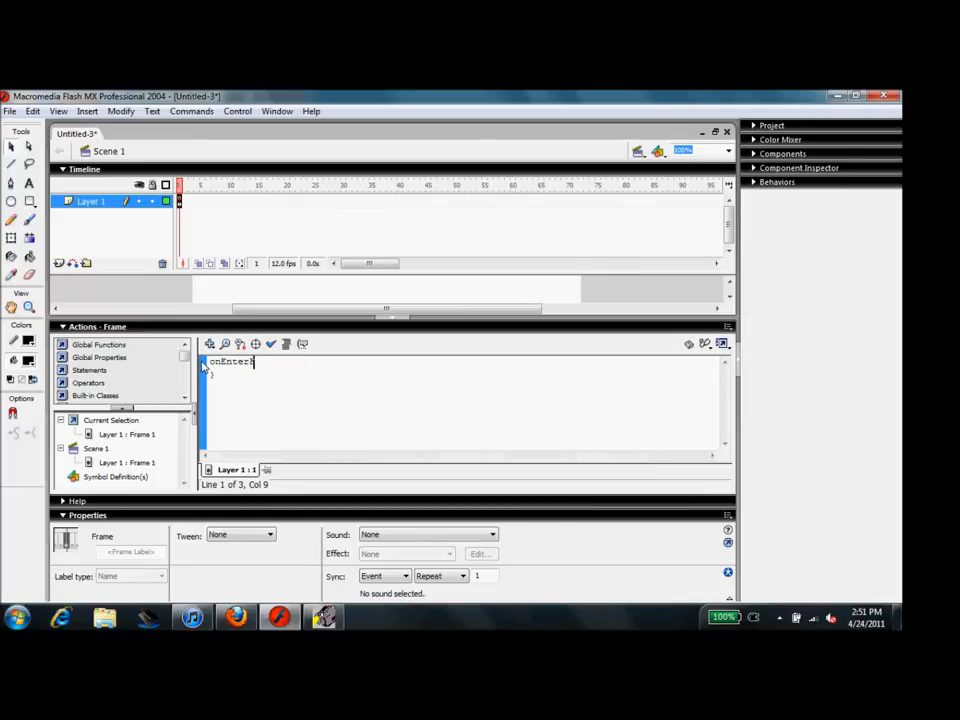
{"action": "type", "text": "Frame"}
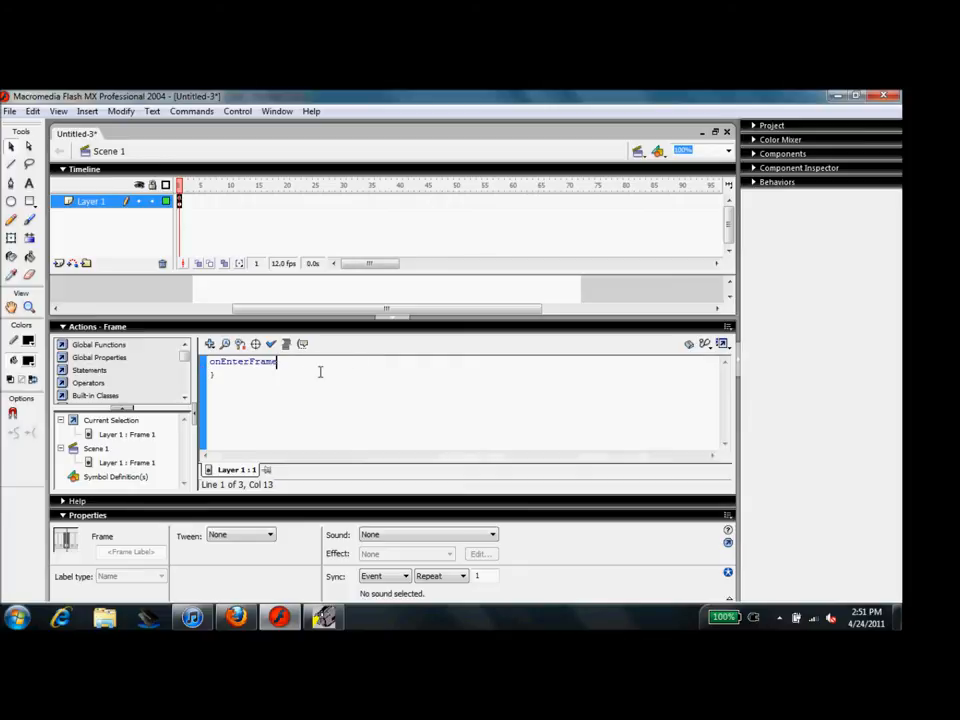
{"action": "type", "text": "= 2"}
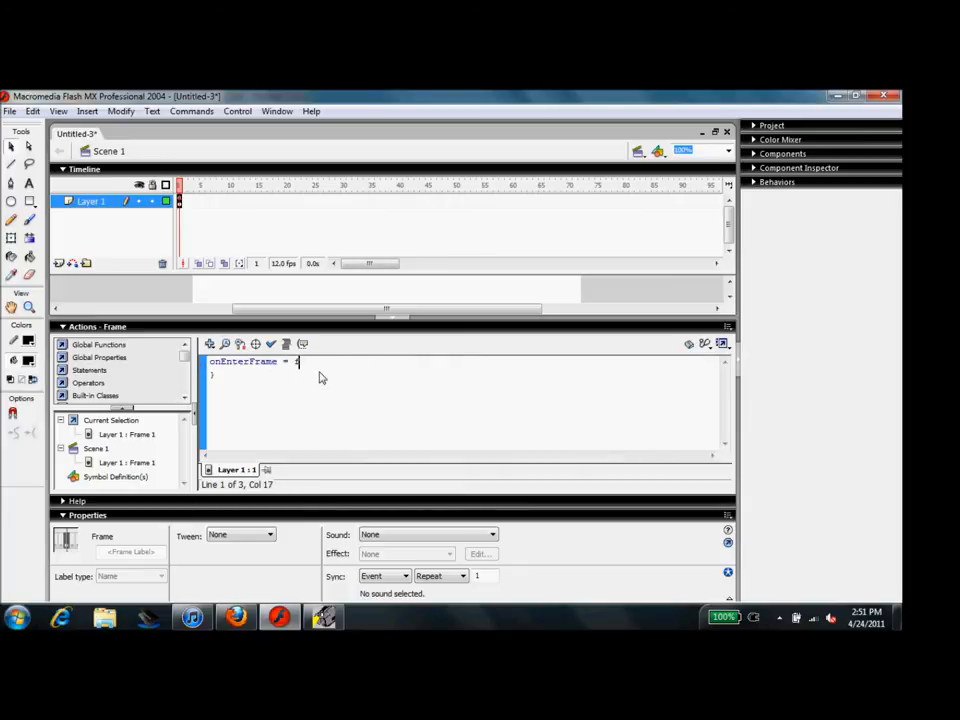
{"action": "type", "text": "function"}
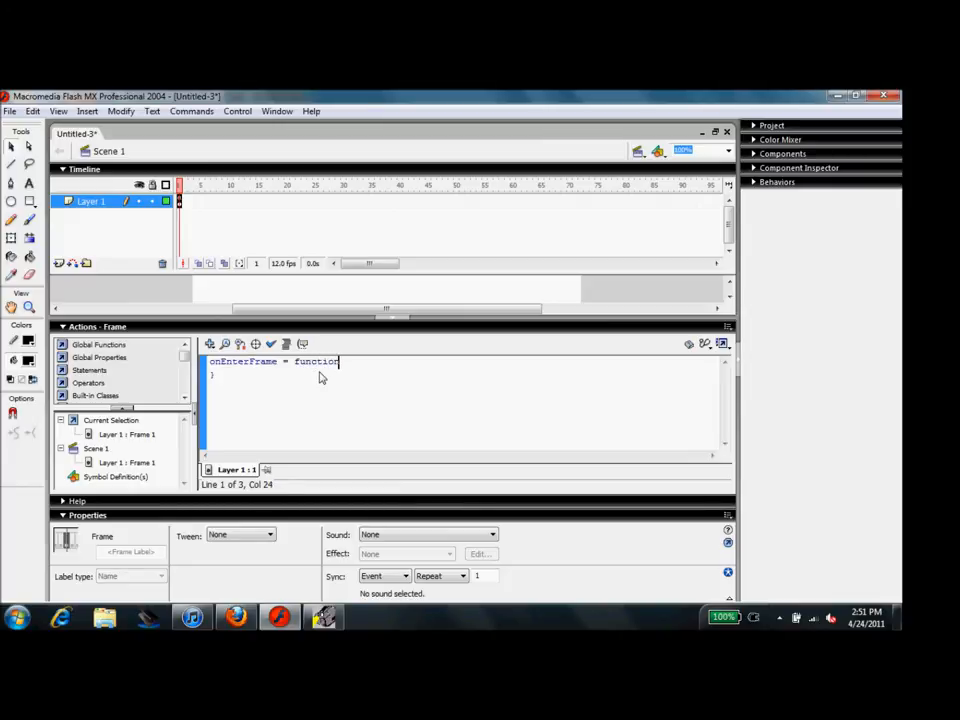
{"action": "type", "text": "()"}
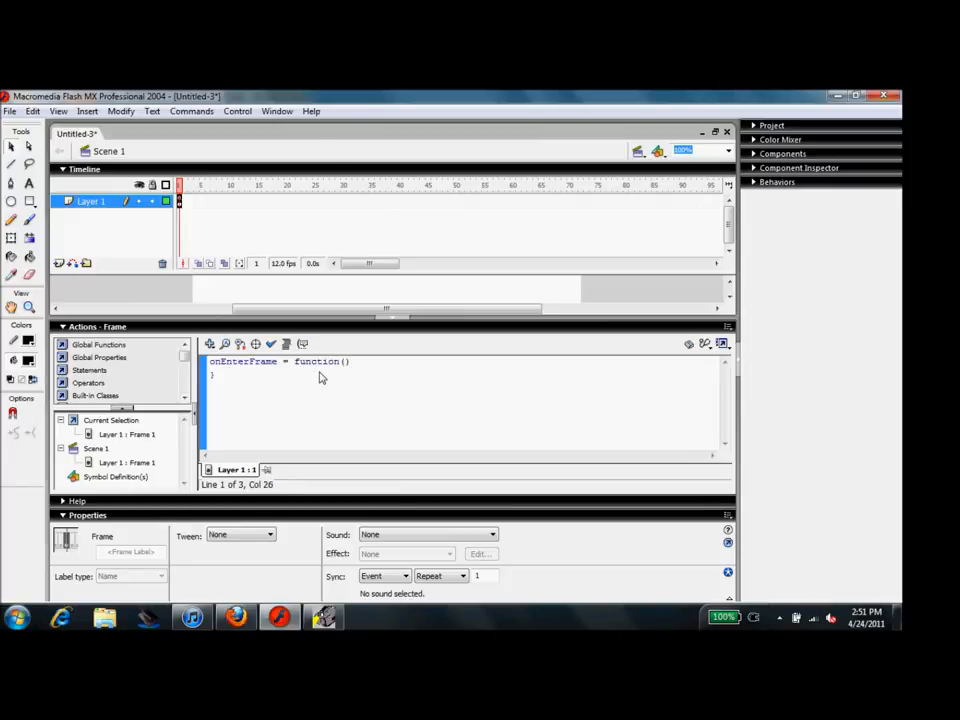
{"action": "key", "text": "Right"}
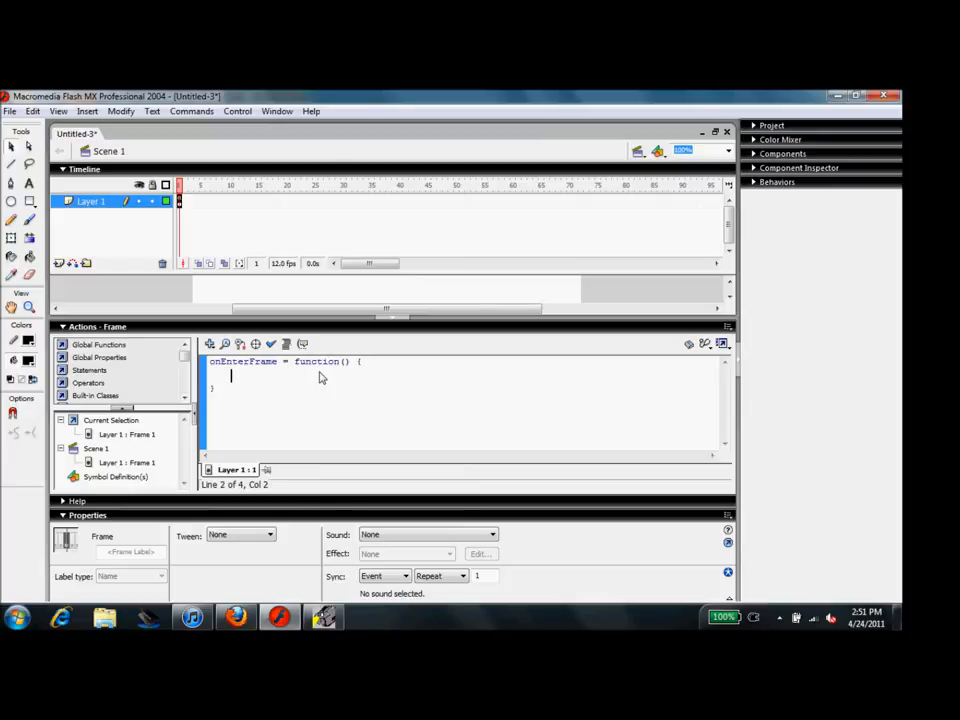
Write the function body setting thing._x and thing._y to the mouse coordinates
{"action": "type", "text": "thing._x"}
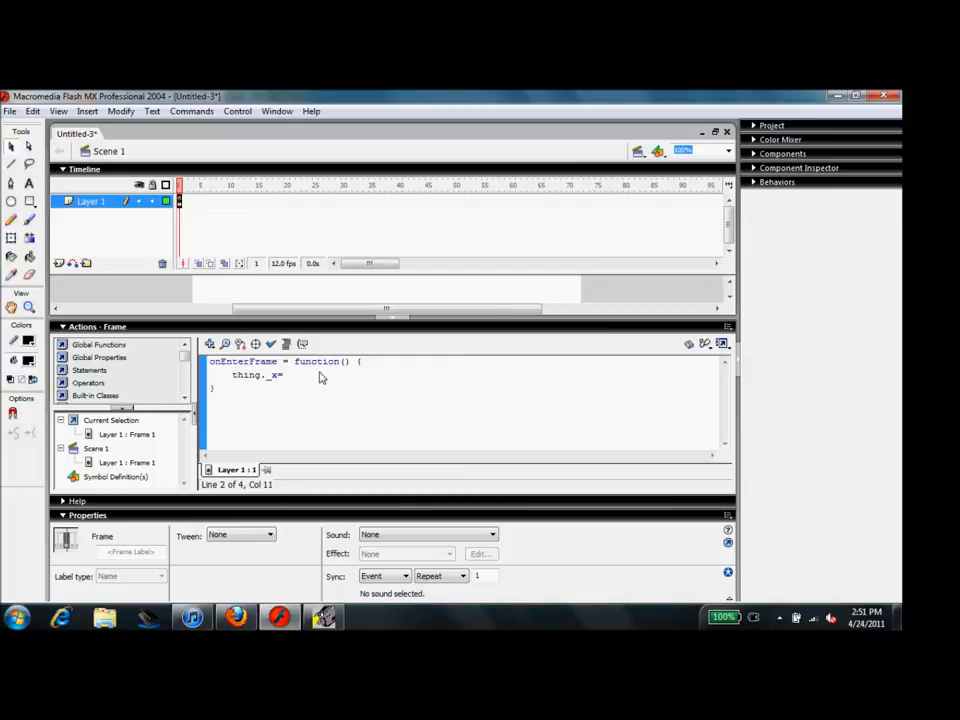
{"action": "type", "text": "="}
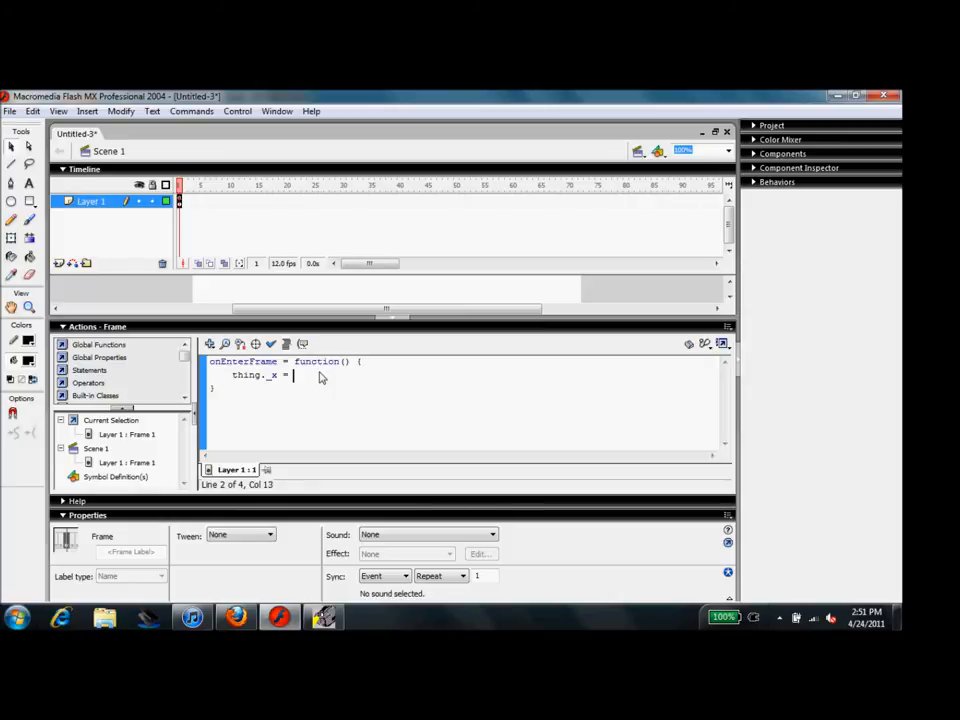
{"action": "type", "text": "_mousex;"}
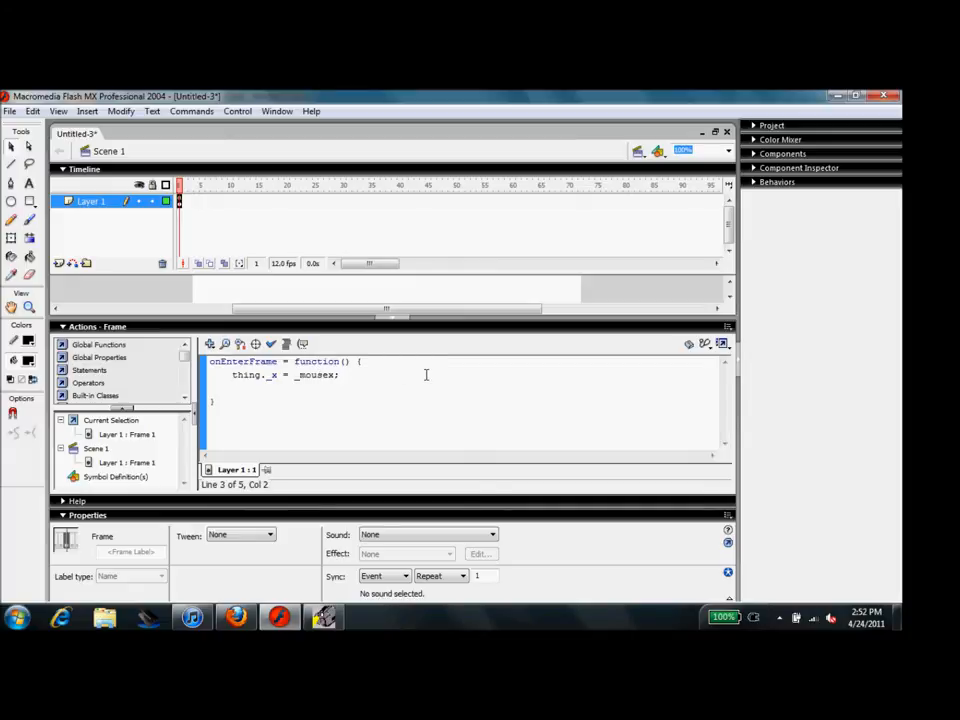
{"action": "type", "text": "thin"}
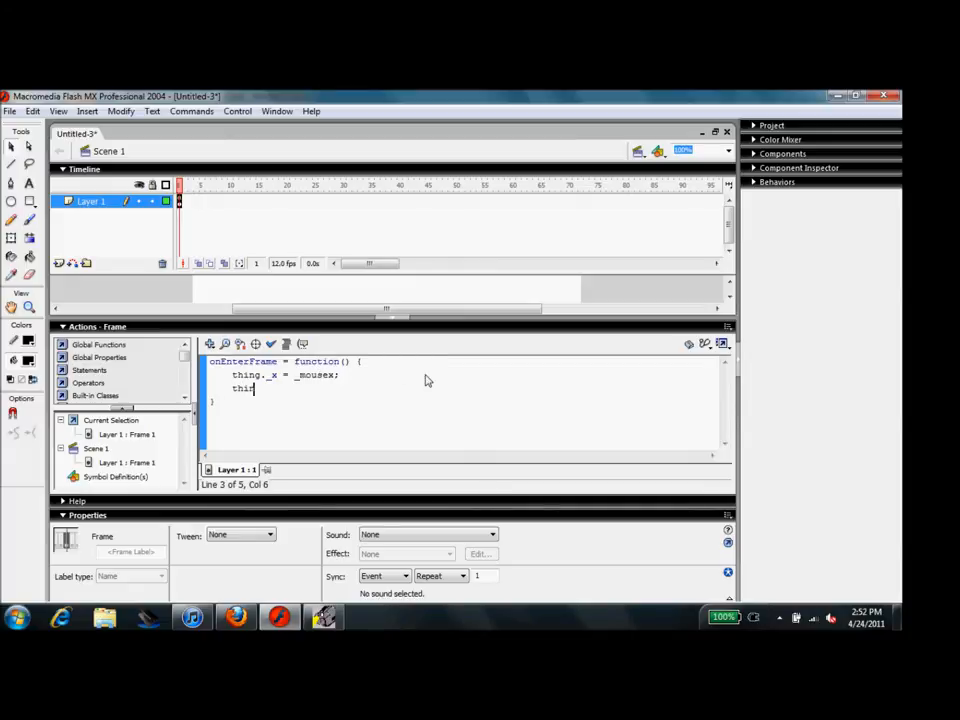
{"action": "type", "text": "ng."}
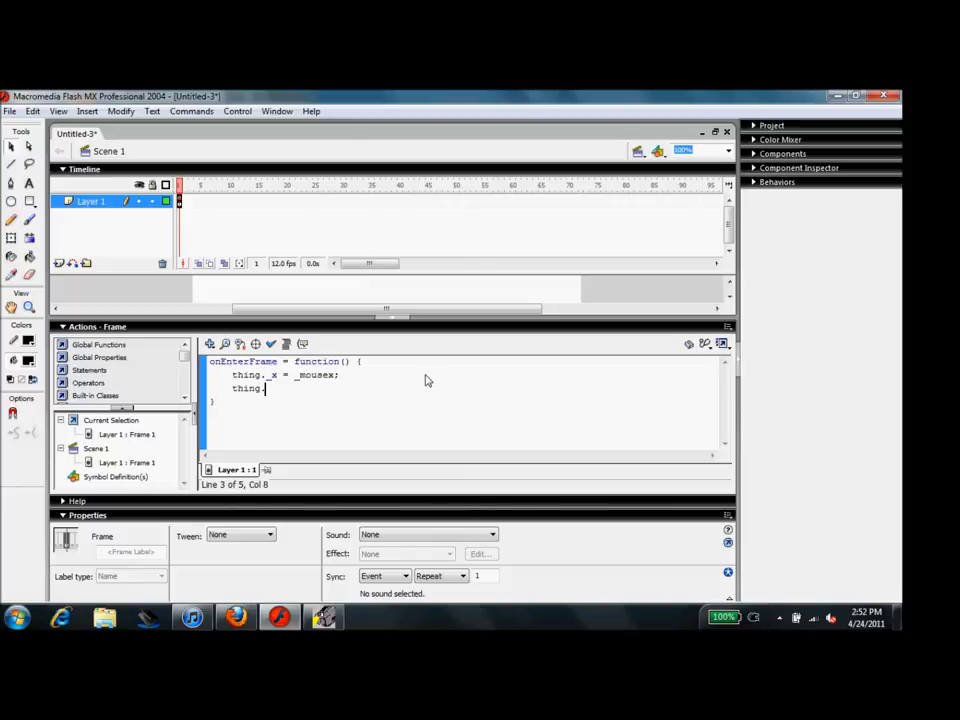
{"action": "type", "text": "_y = _"}
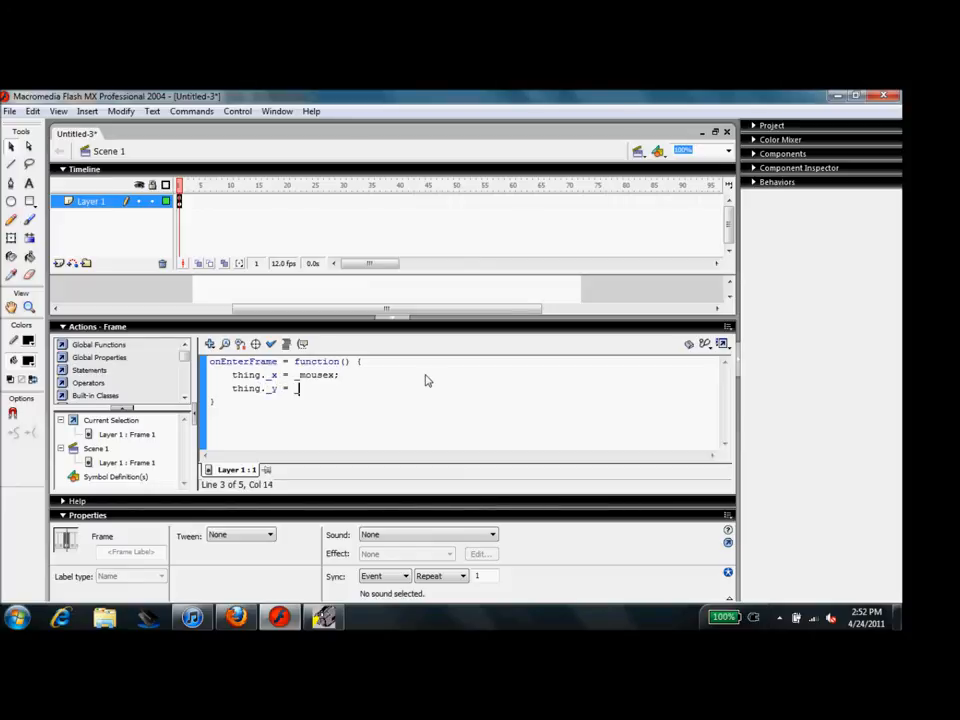
{"action": "type", "text": "mouse"}
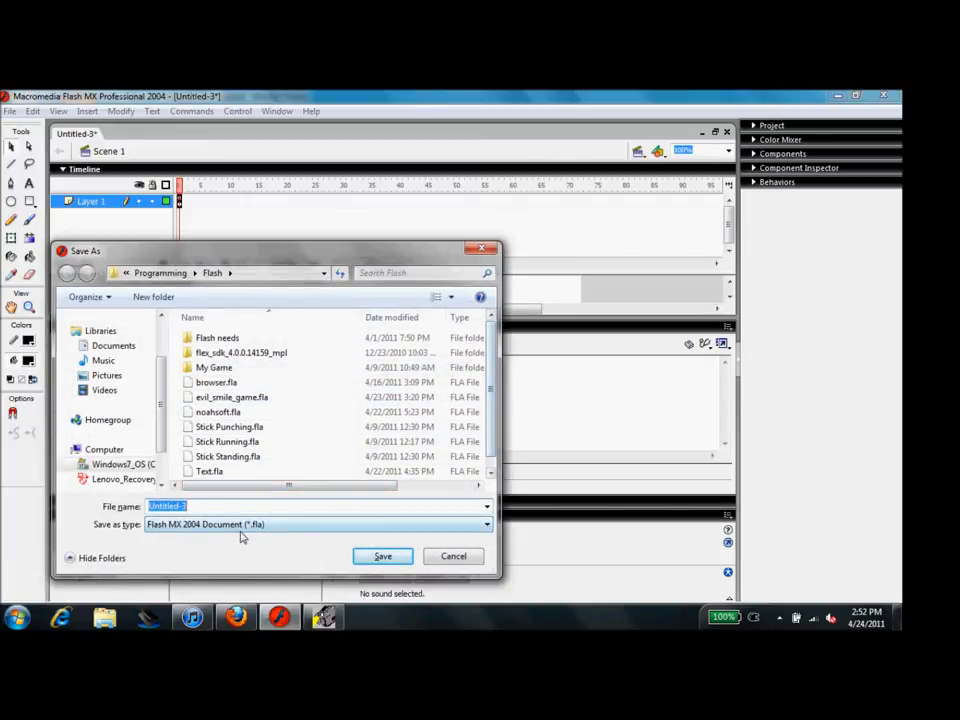
Save as Untitled-3.fla and confirm the corrected _xmouse/_ymouse script passes Check Syntax
{"action": "left_click", "coordinate": [382, 556]}
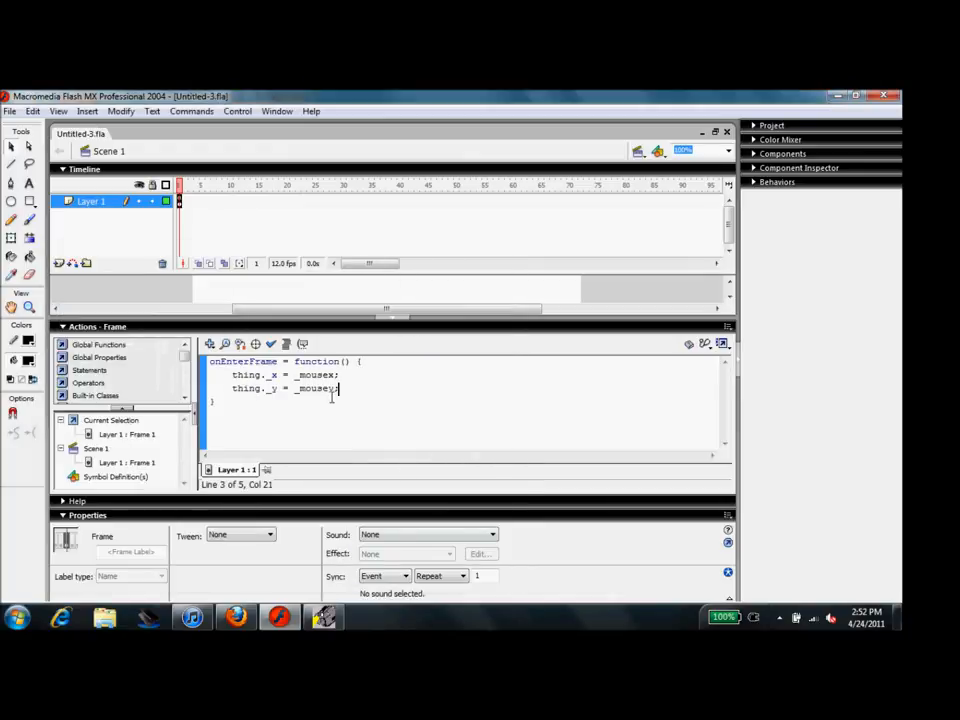
{"action": "left_click", "coordinate": [271, 344]}
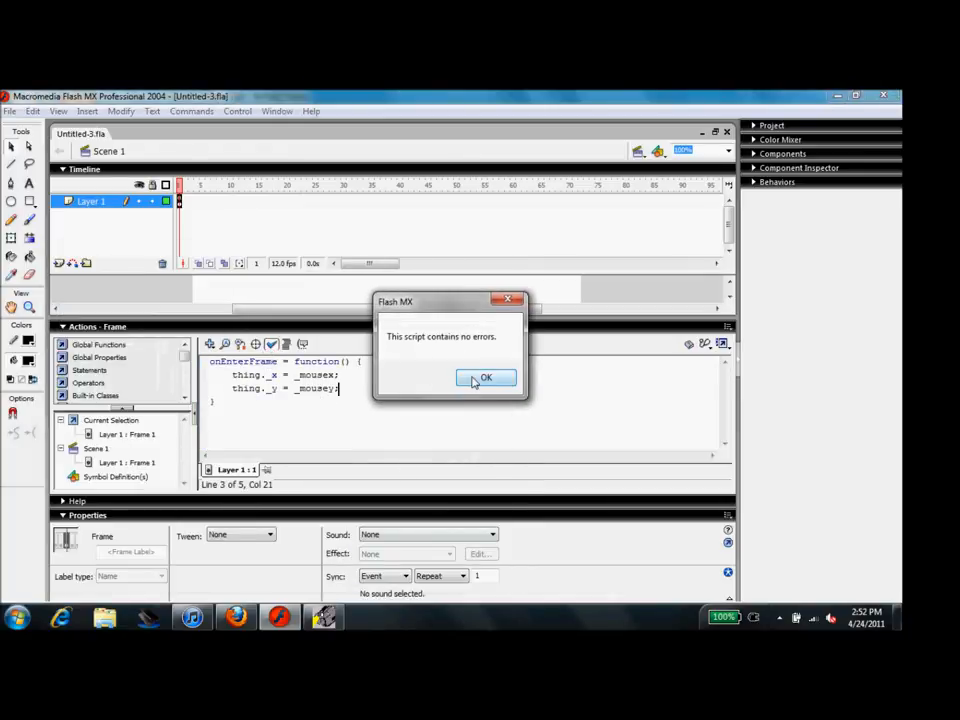
{"action": "left_click", "coordinate": [485, 378]}
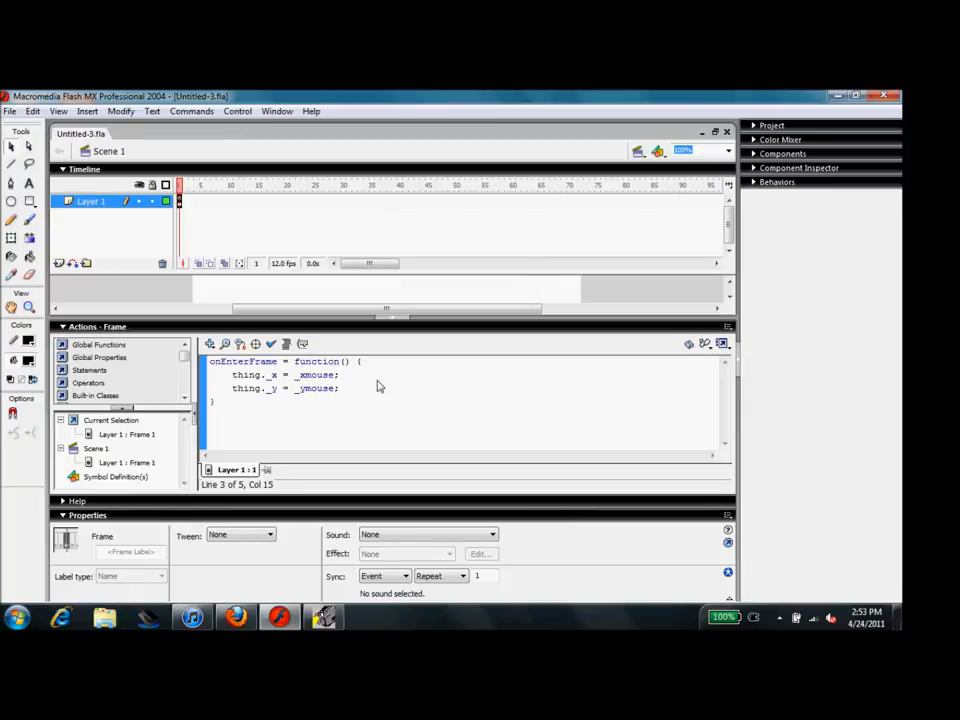
{"action": "left_click", "coordinate": [271, 344]}
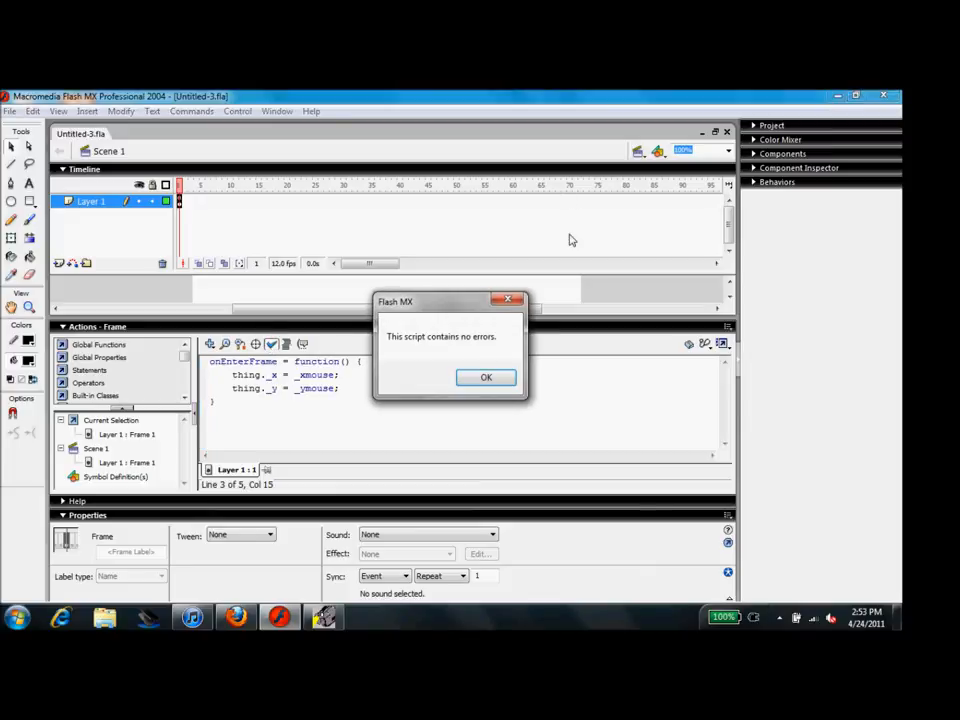
{"action": "left_click", "coordinate": [486, 377]}
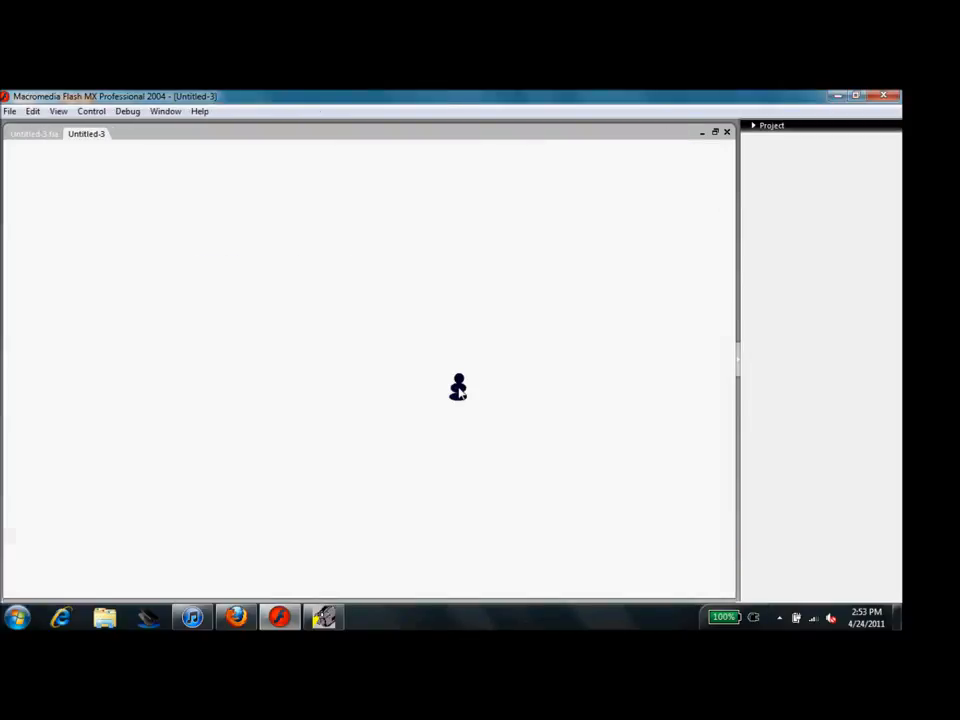
{"action": "left_click_drag", "start_coordinate": [458, 388], "coordinate": [242, 456]}
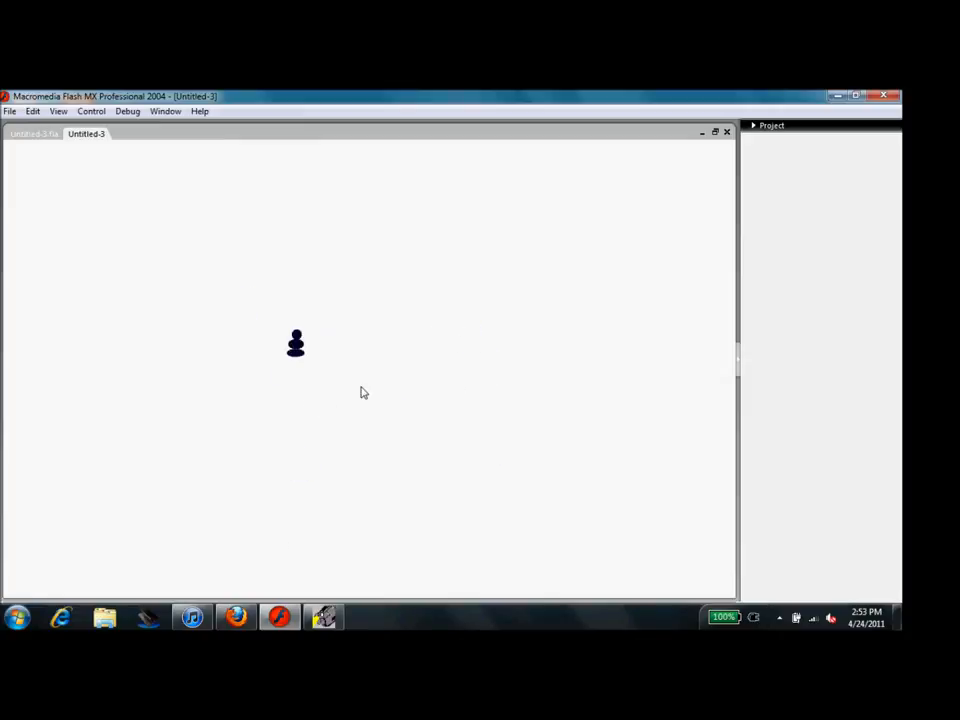
{"action": "left_click_drag", "start_coordinate": [296, 343], "coordinate": [332, 378]}
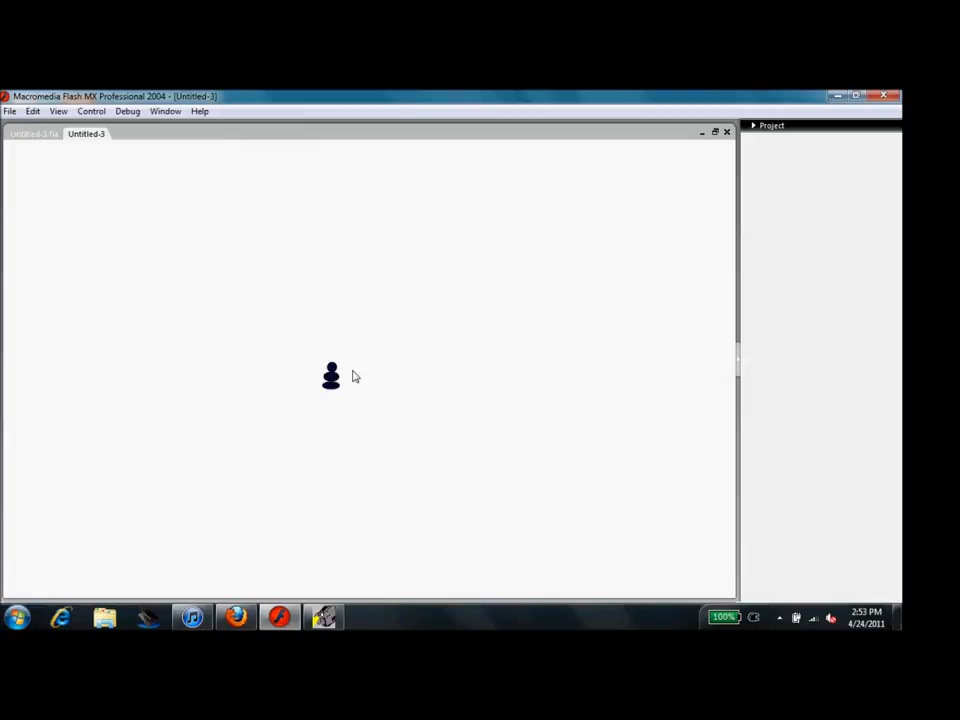